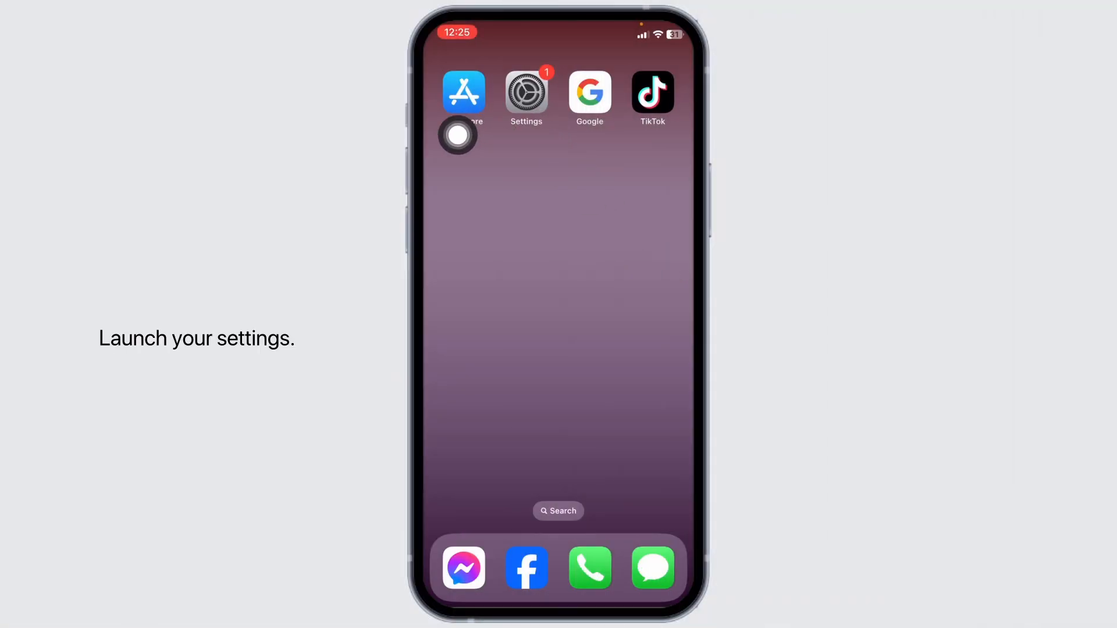
- Launch Settings and go to the General page to find Shut Down at the bottom
{"action": "left_click", "coordinate": [525, 93]}
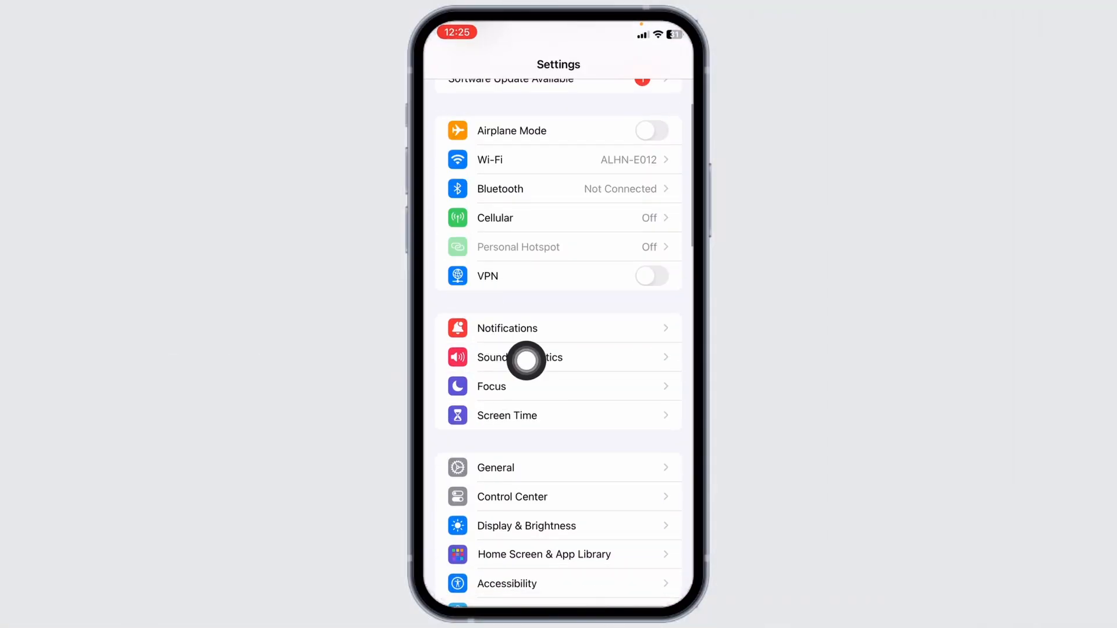
{"action": "left_click", "coordinate": [496, 468]}
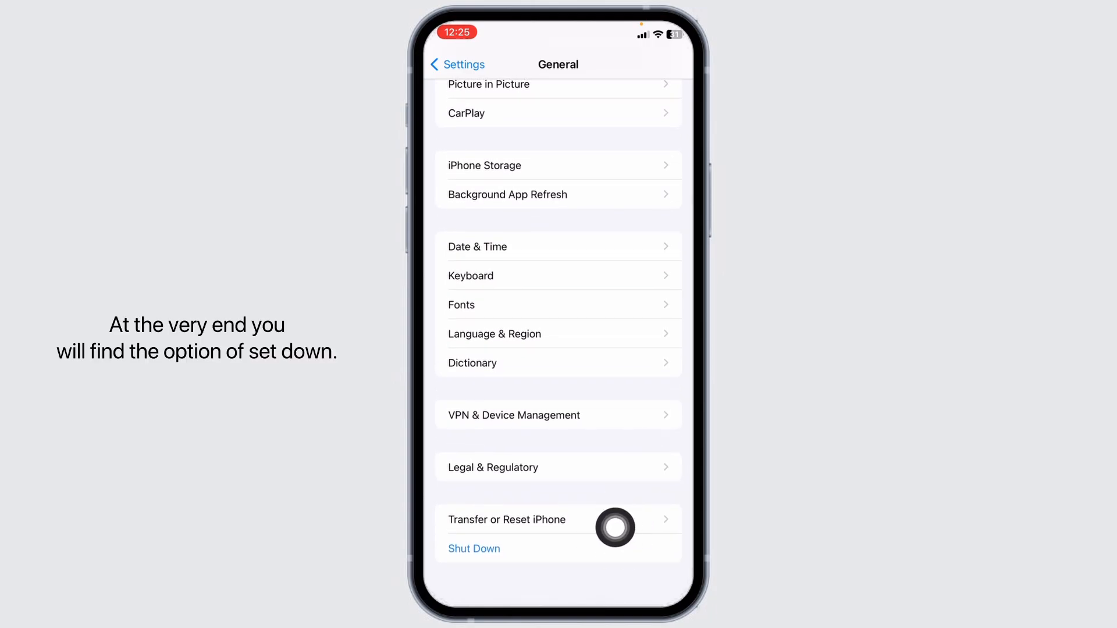
{"action": "left_click", "coordinate": [473, 548]}
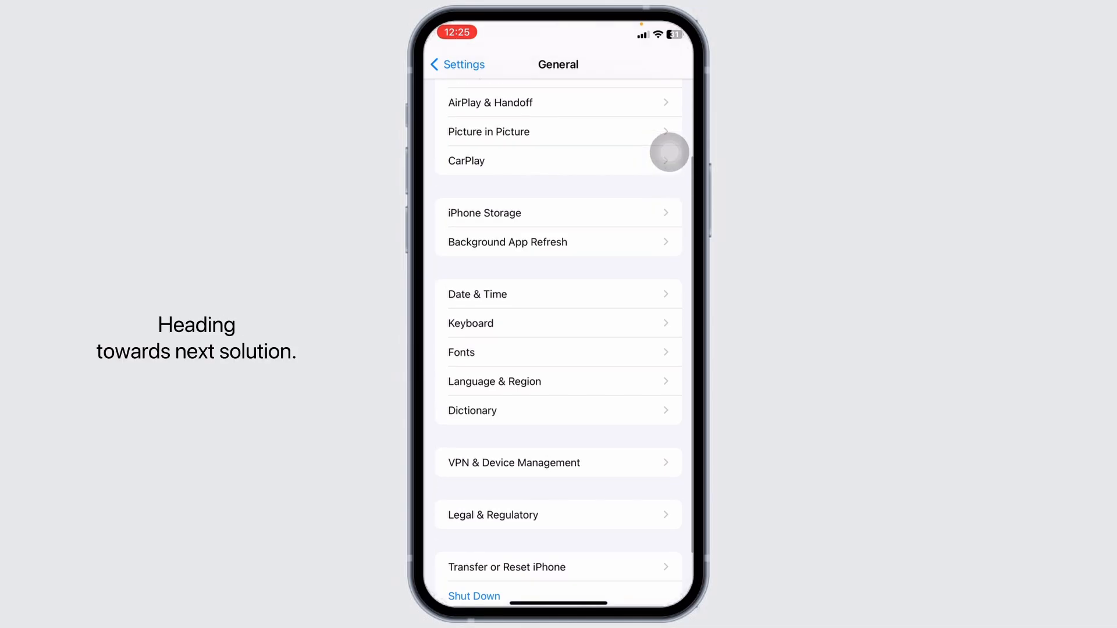
- Review the iPhone Storage breakdown, scrolling through per-app storage usage
{"action": "left_click", "coordinate": [484, 211]}
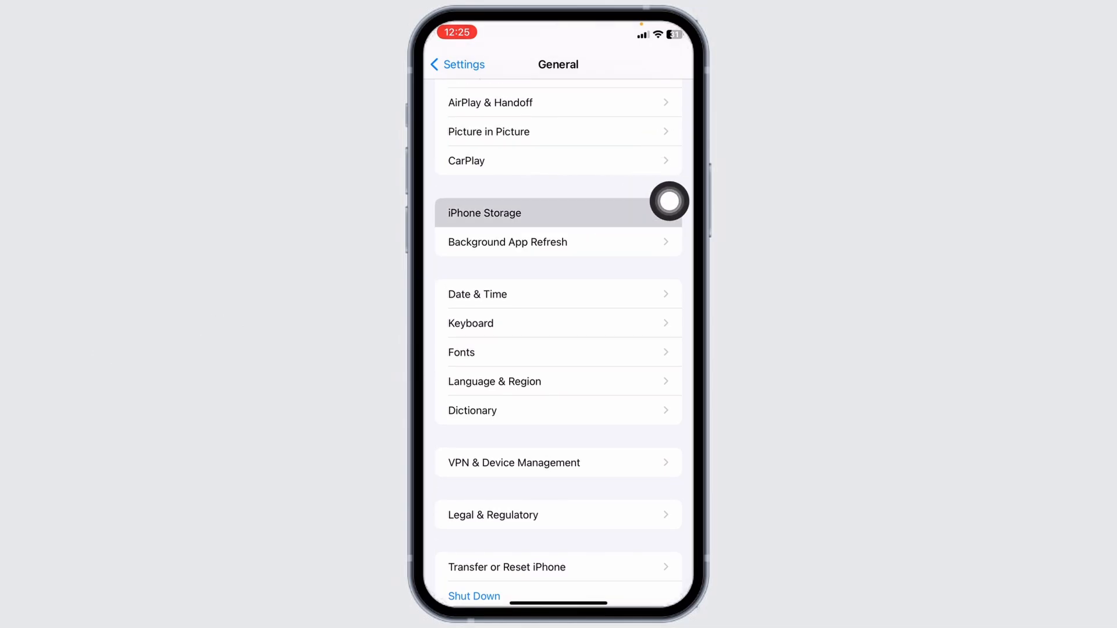
{"action": "left_click", "coordinate": [484, 212]}
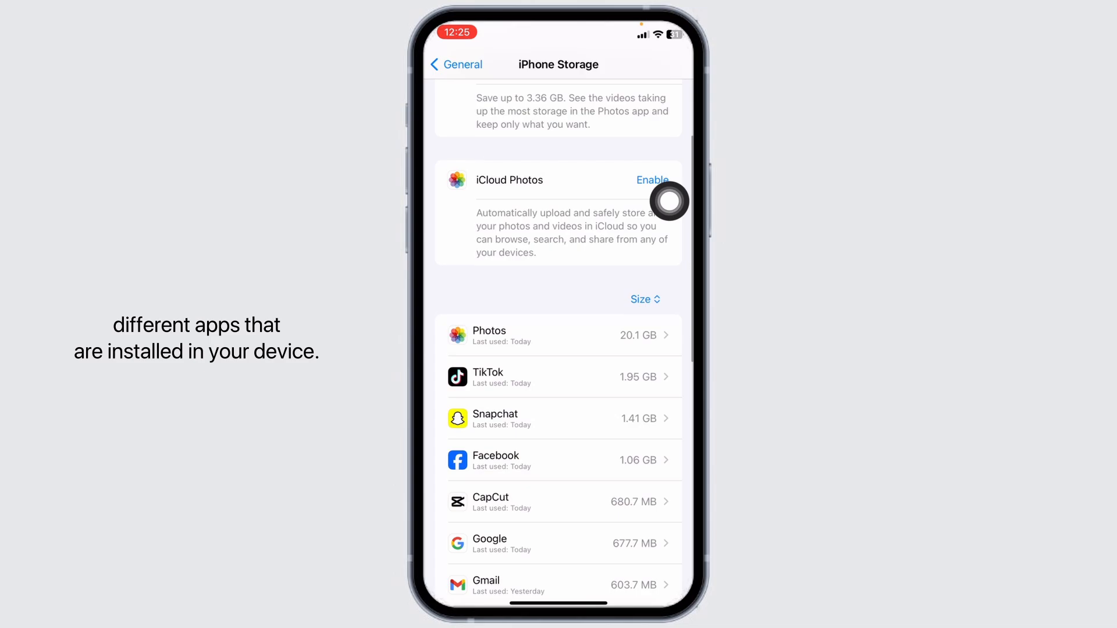
{"action": "scroll", "scroll_direction": "down", "scroll_amount": 3}
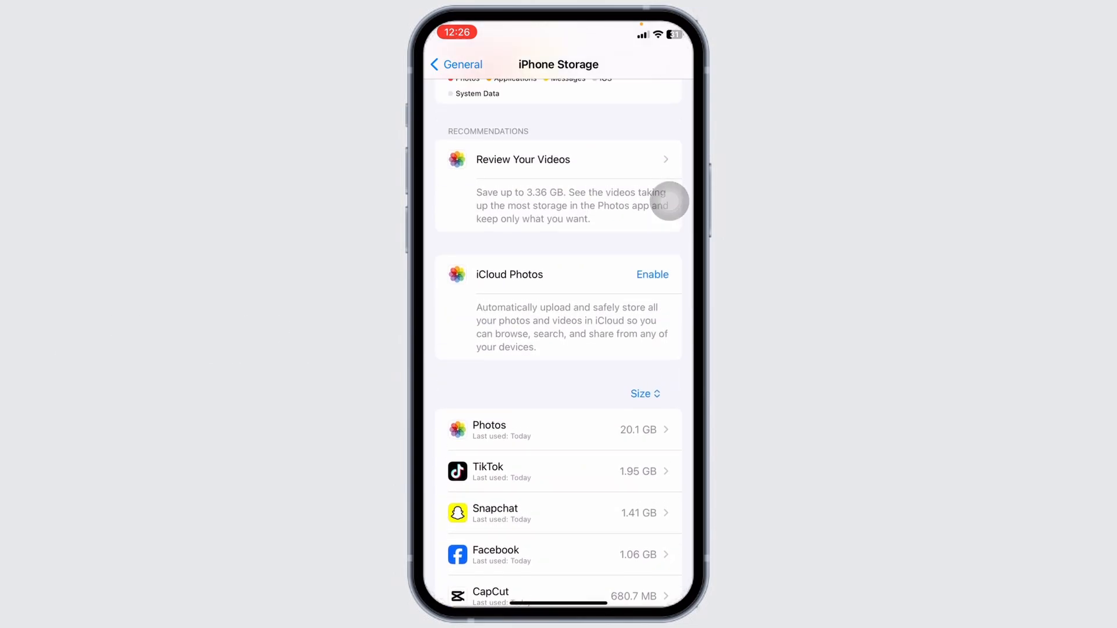
{"action": "scroll", "scroll_direction": "down", "scroll_amount": 3}
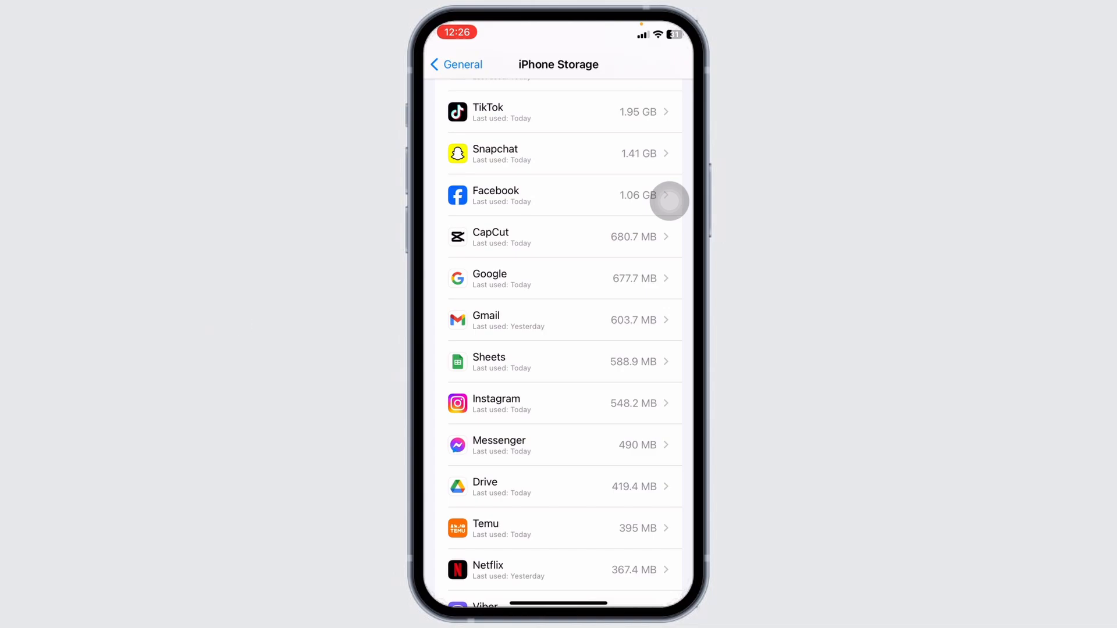
{"action": "left_click", "coordinate": [563, 196]}
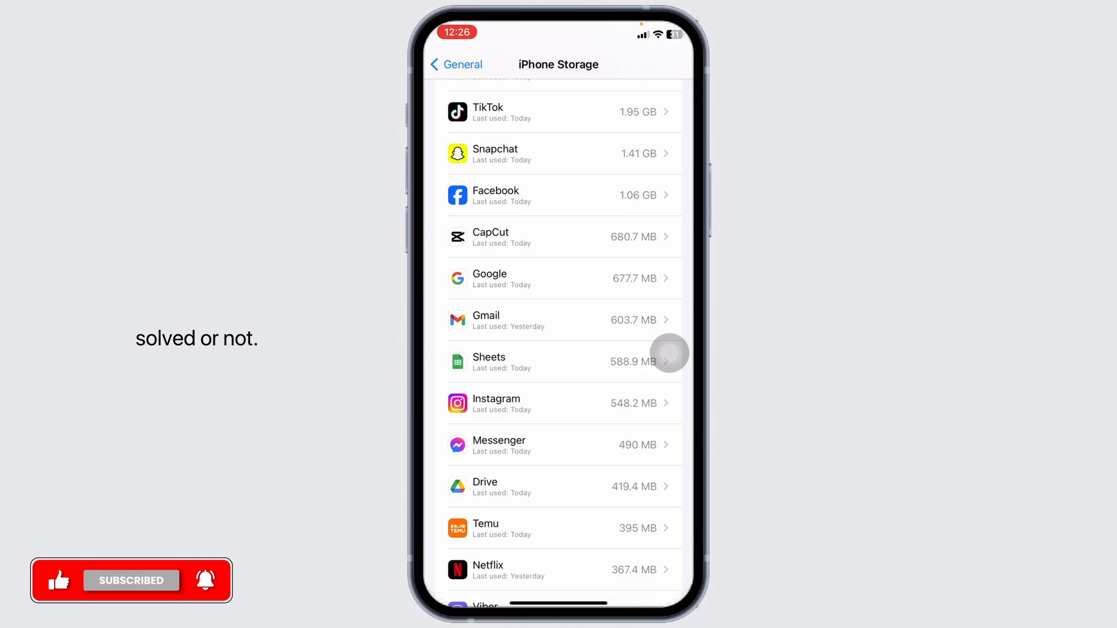
- From General, choose Transfer or Reset iPhone and Erase All Content and Settings
{"action": "left_click", "coordinate": [456, 64]}
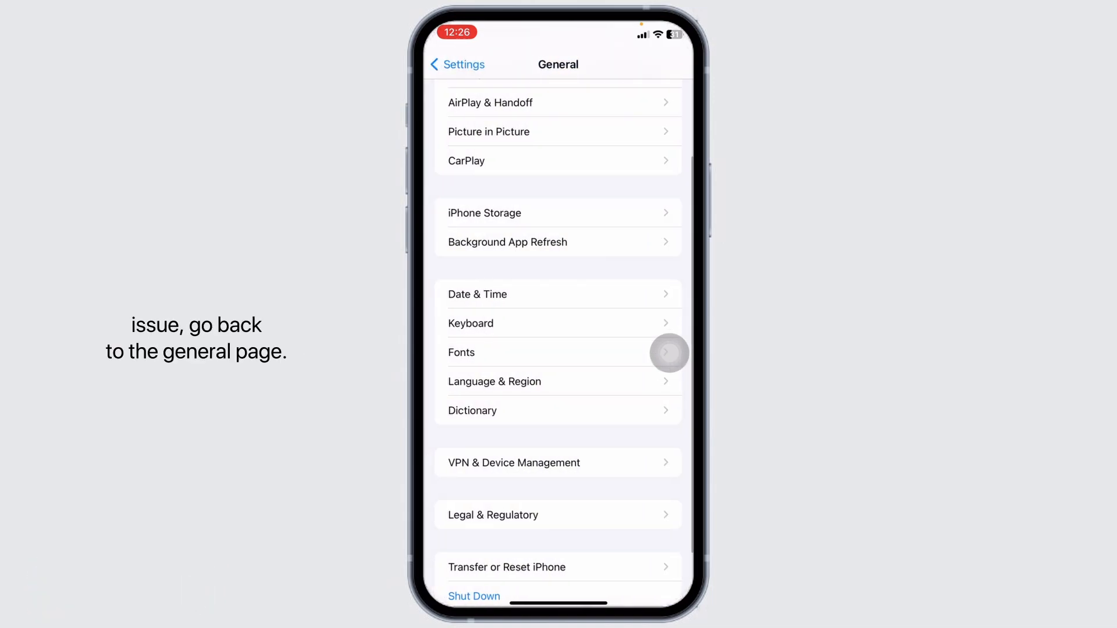
{"action": "scroll", "scroll_direction": "down", "scroll_amount": 3}
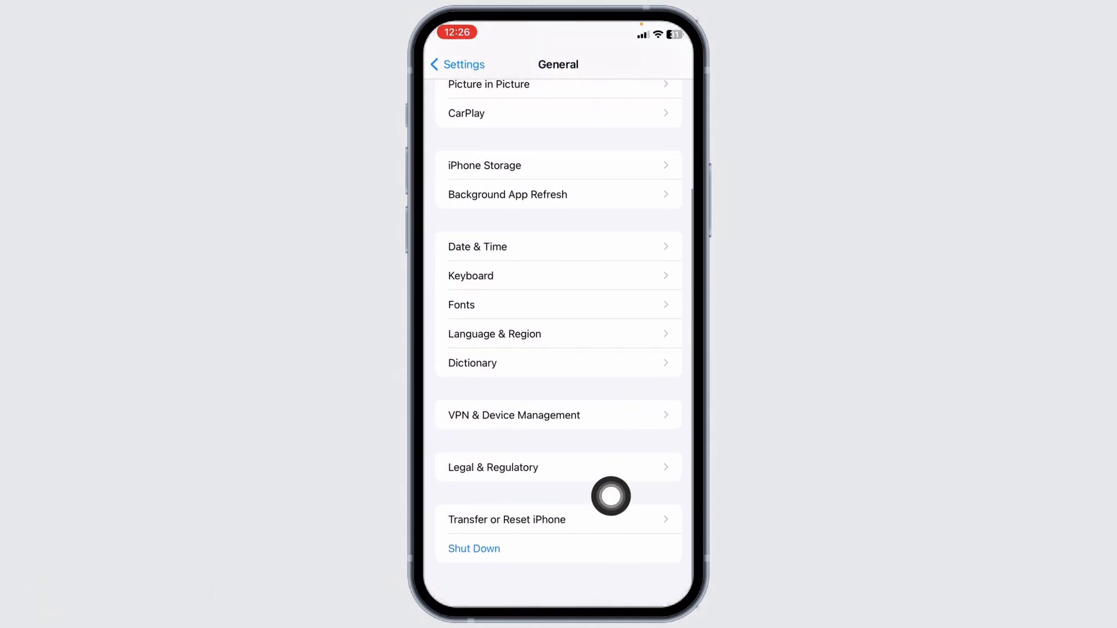
{"action": "left_click", "coordinate": [506, 519]}
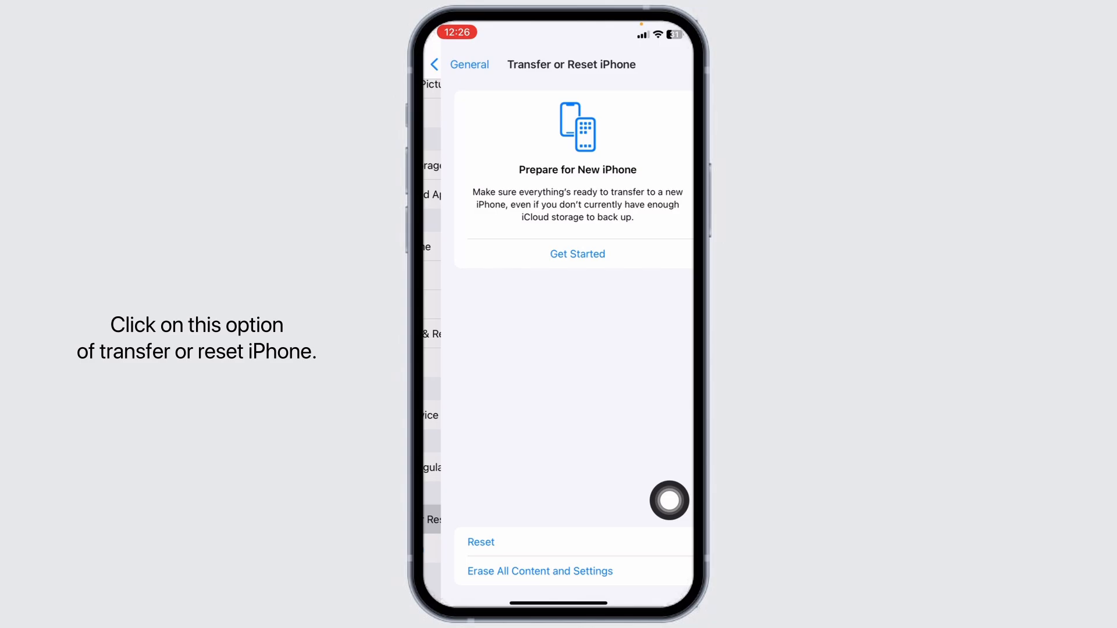
{"action": "left_click", "coordinate": [539, 570]}
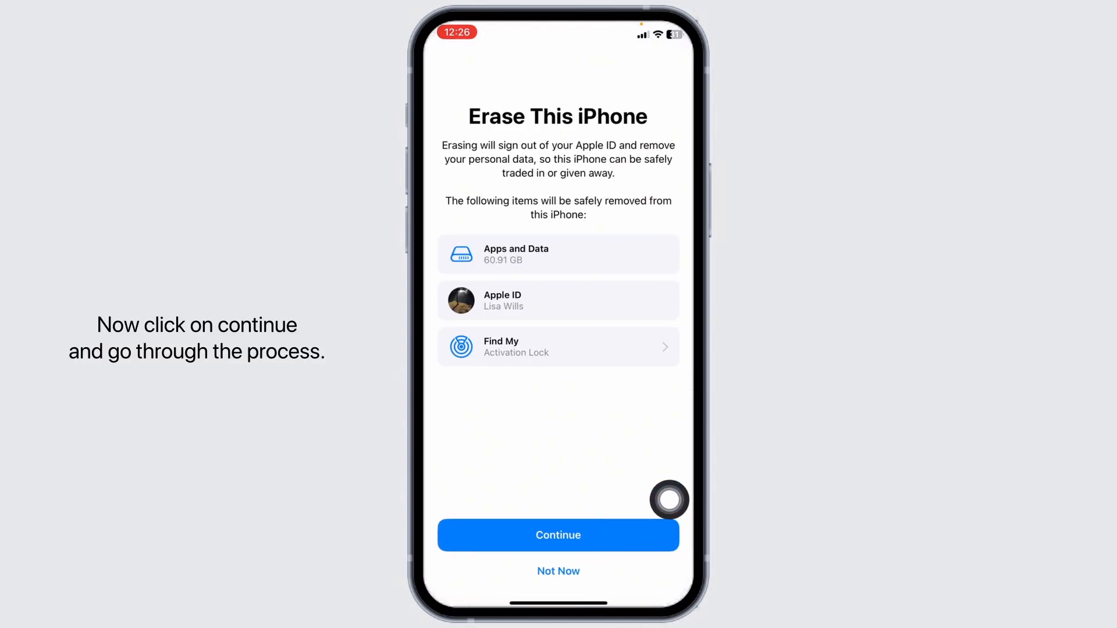